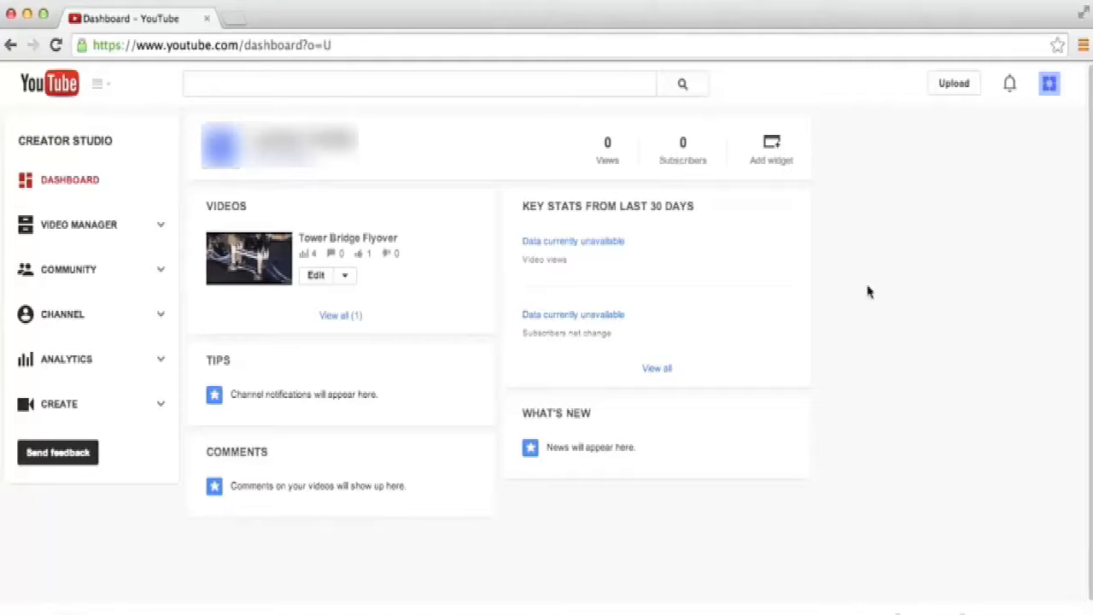
mouse_move(284, 342)
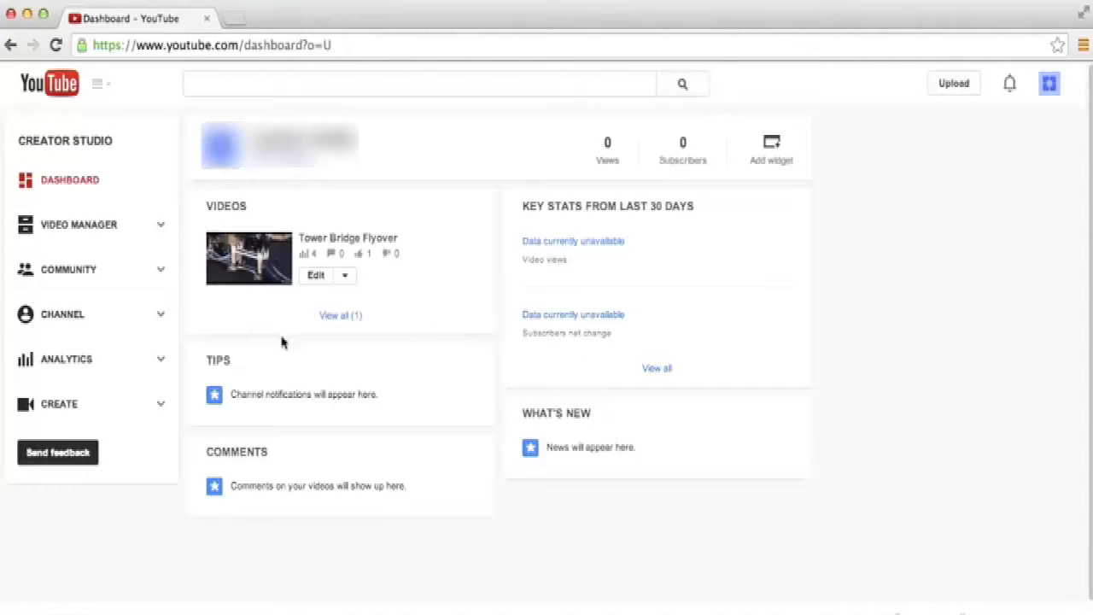
mouse_move(123, 328)
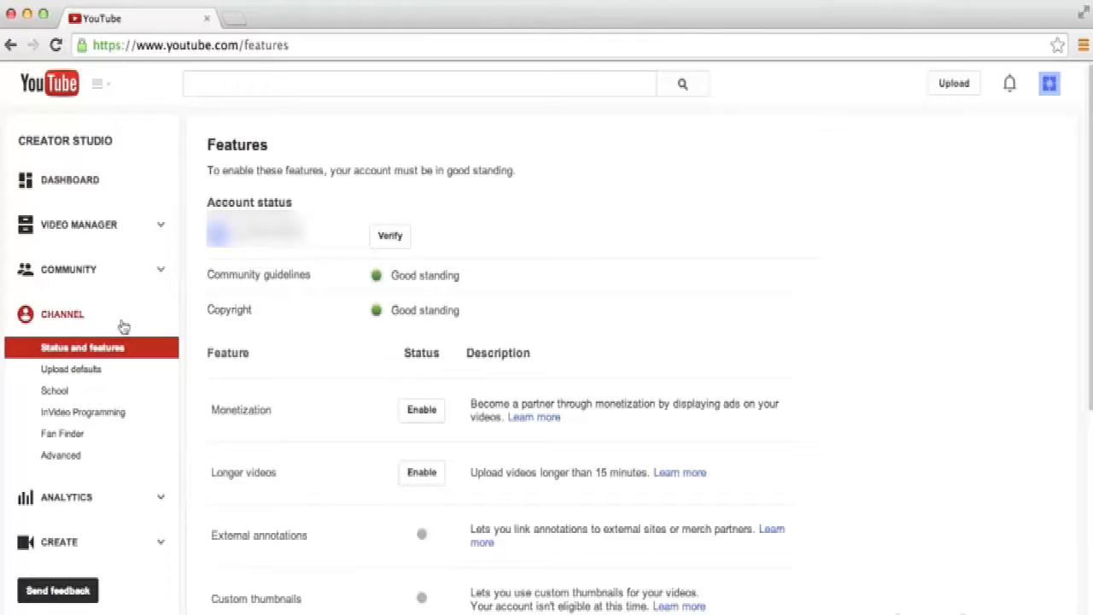
mouse_move(296, 412)
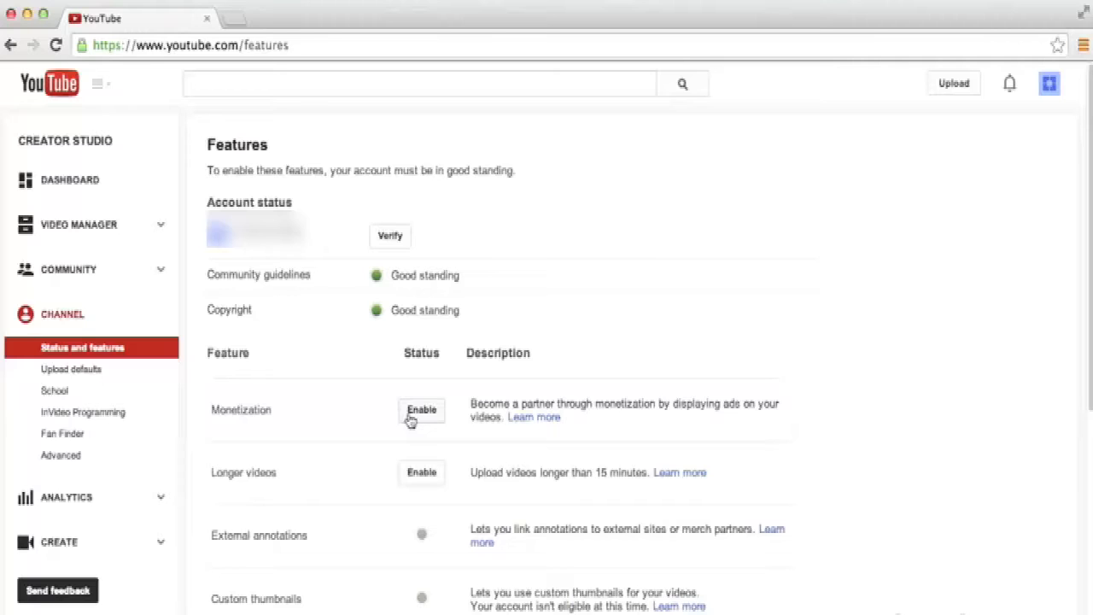
Enable Monetization from the channel's Features list
click(420, 410)
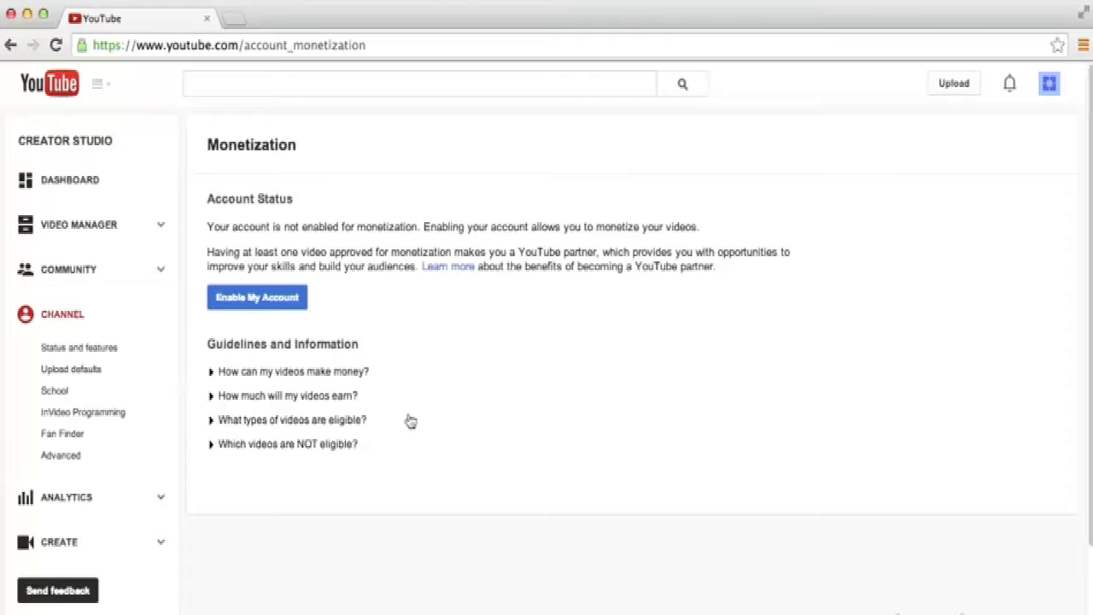
mouse_move(380, 372)
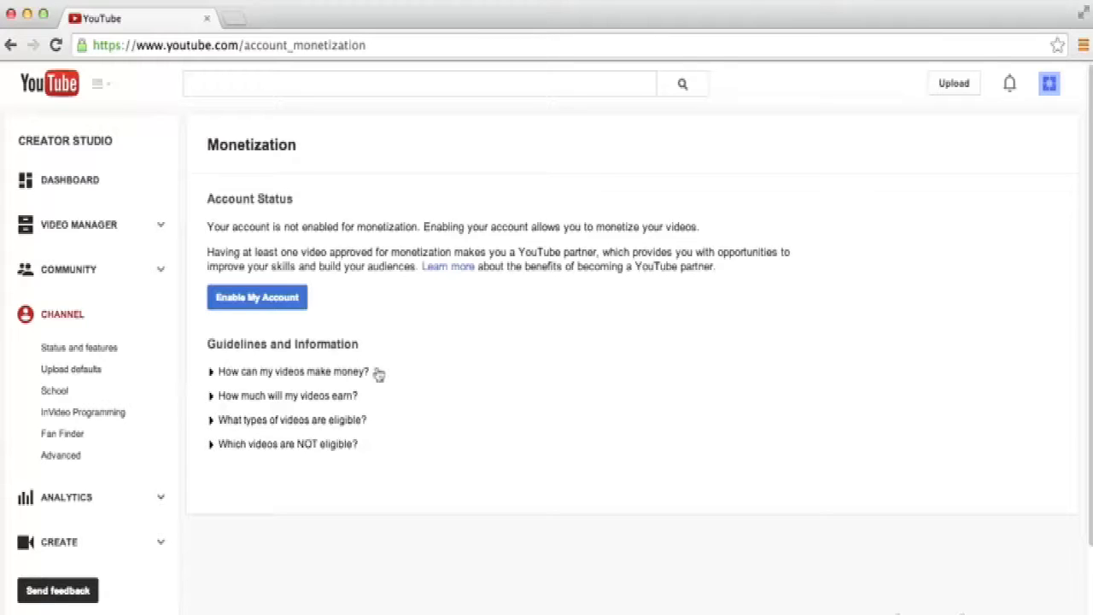
mouse_move(371, 349)
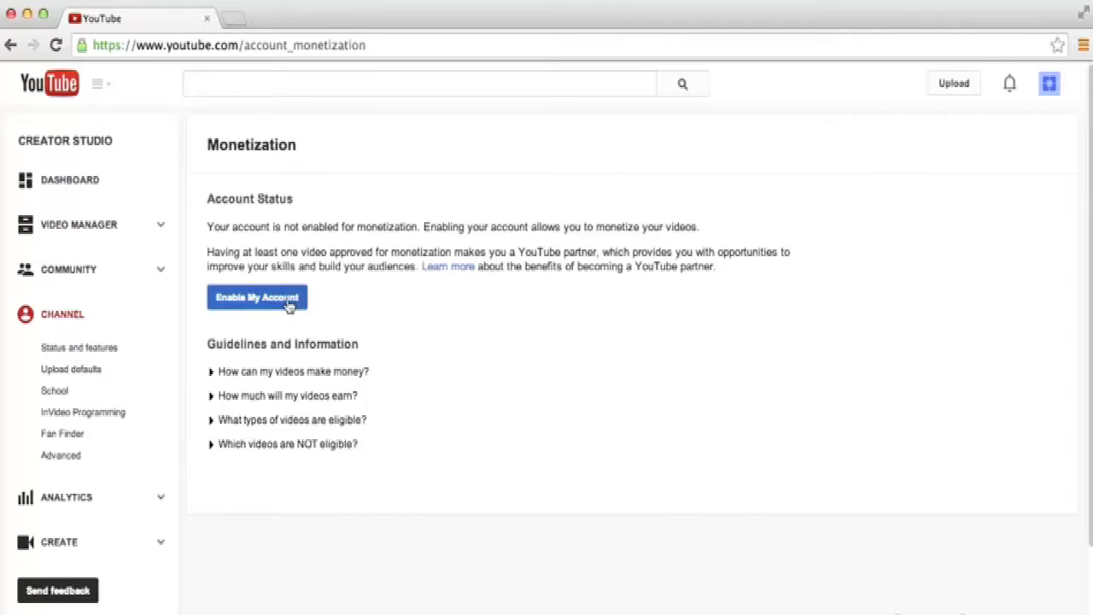
Enable the account, agree to the terms, no self-clicking and content-rights statements, and accept
click(257, 297)
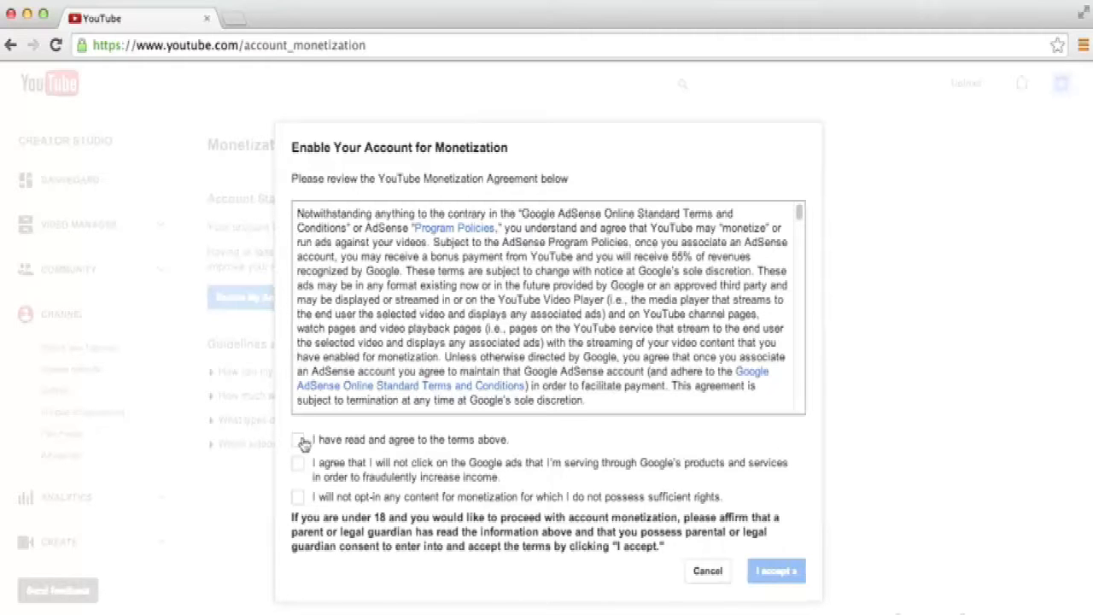
click(297, 441)
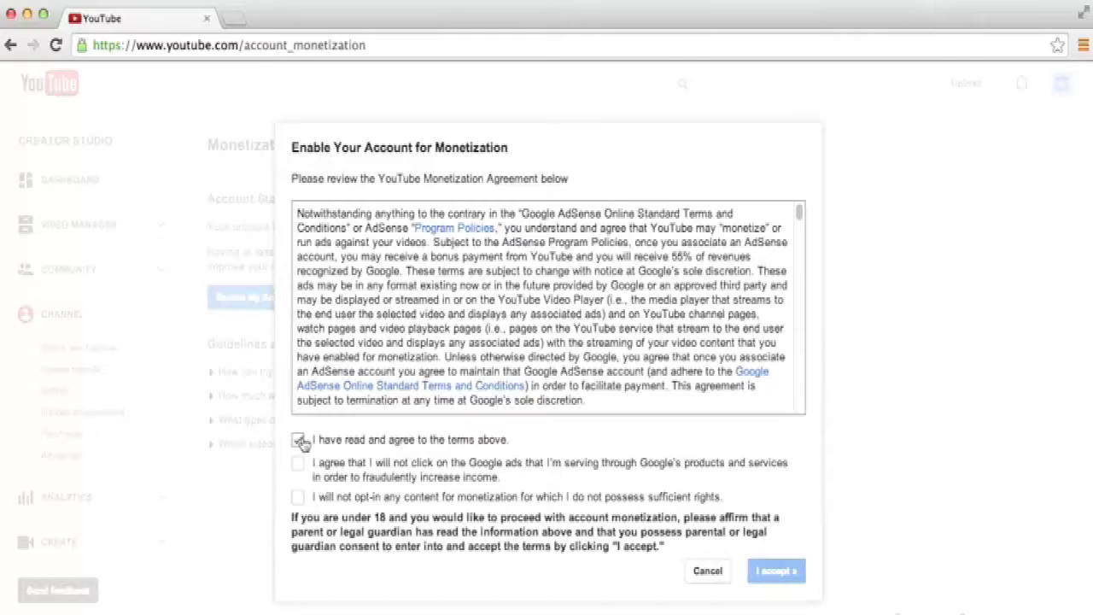
click(297, 439)
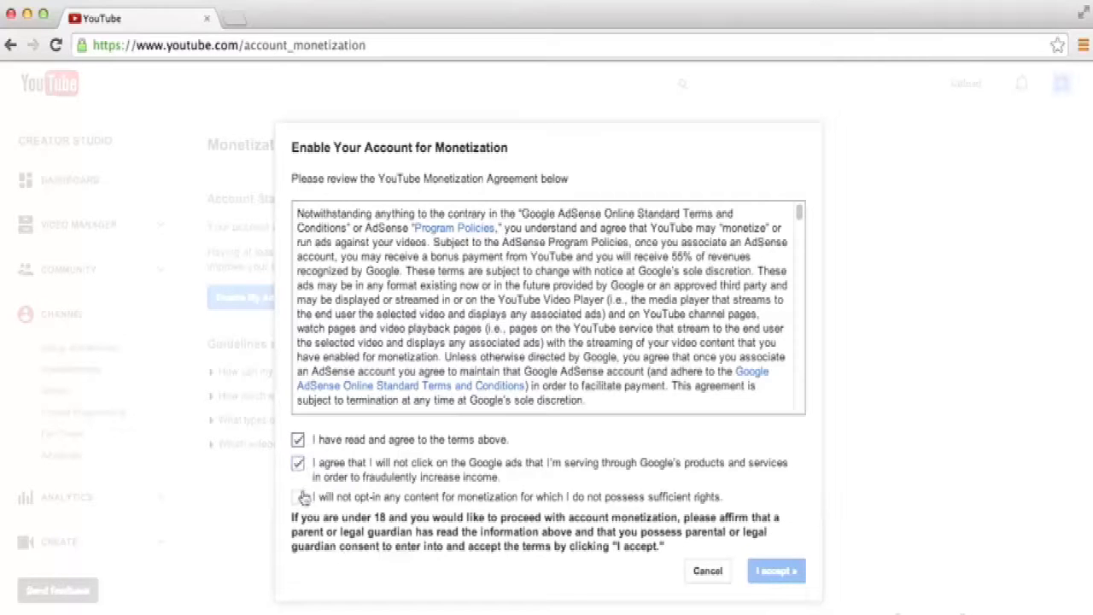
click(297, 495)
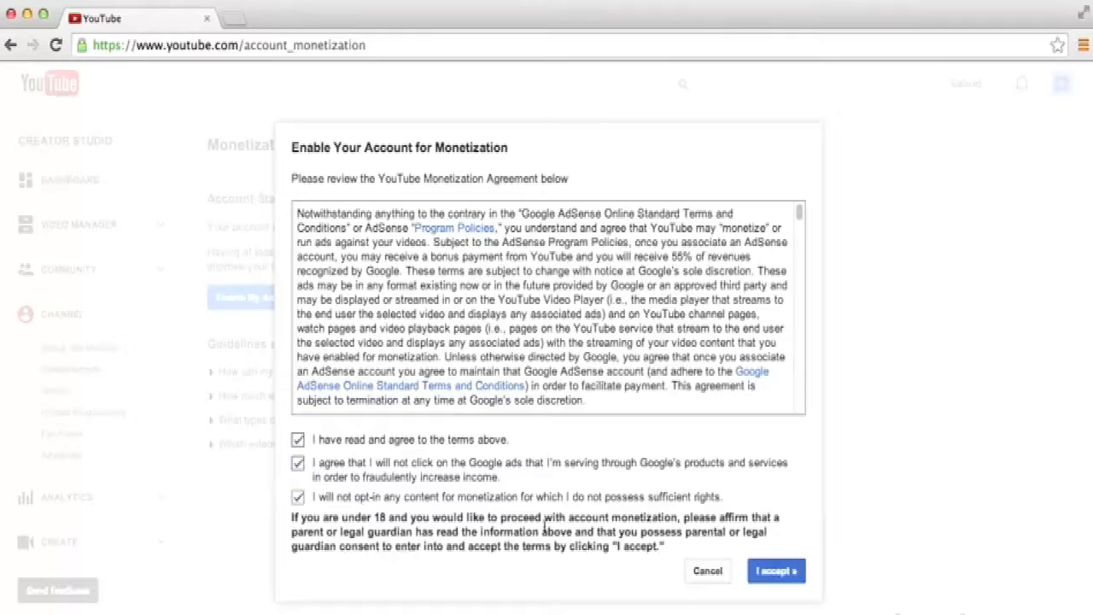
click(776, 571)
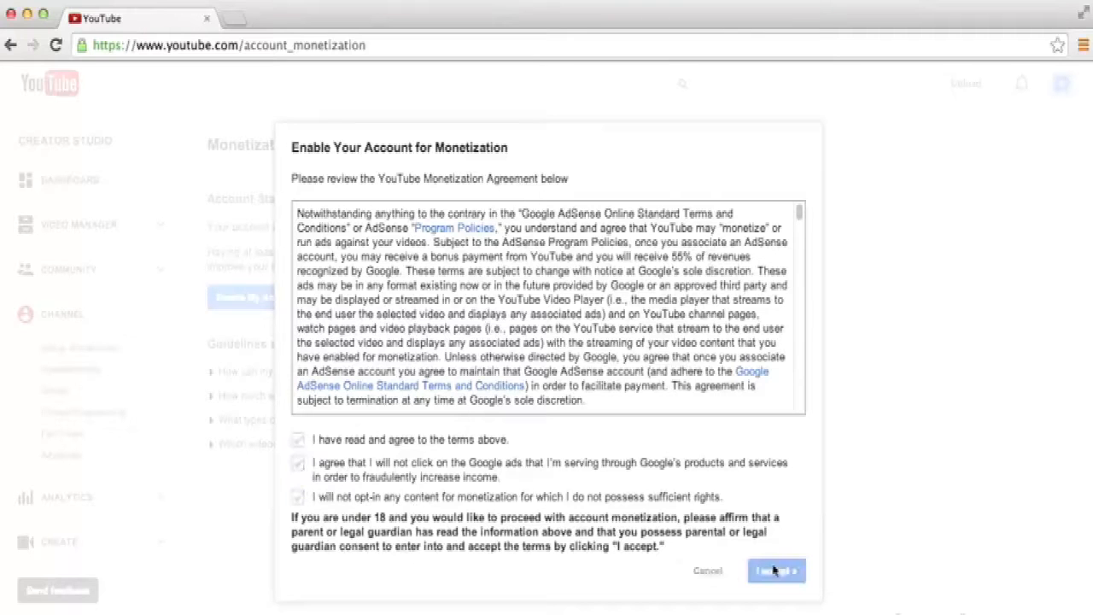
Accept the agreement and choose to monetize videos with overlay and TrueView in-stream ads
click(776, 570)
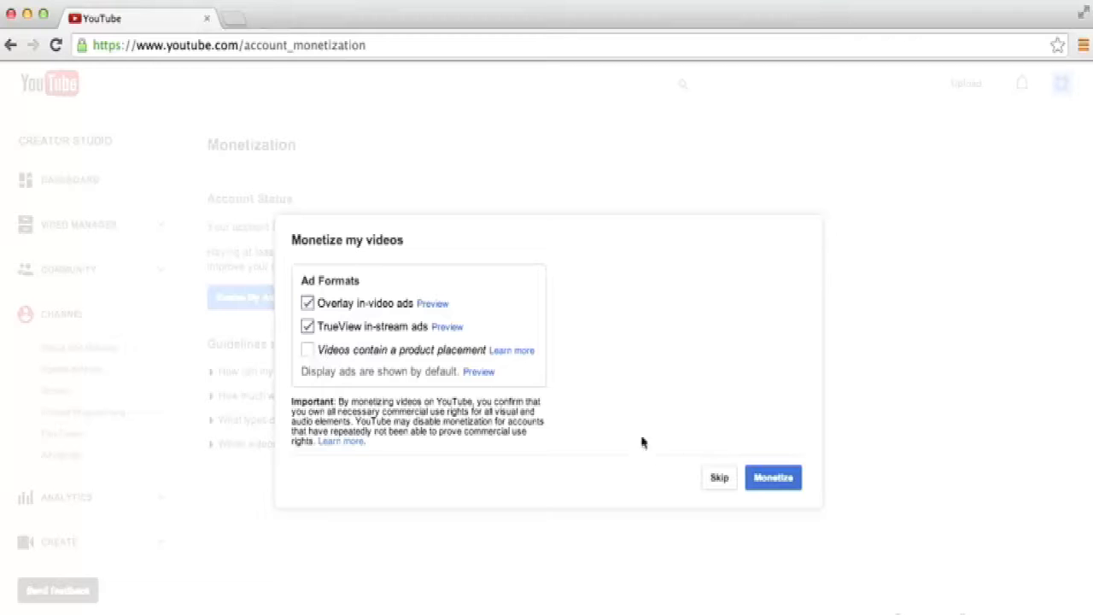
click(772, 479)
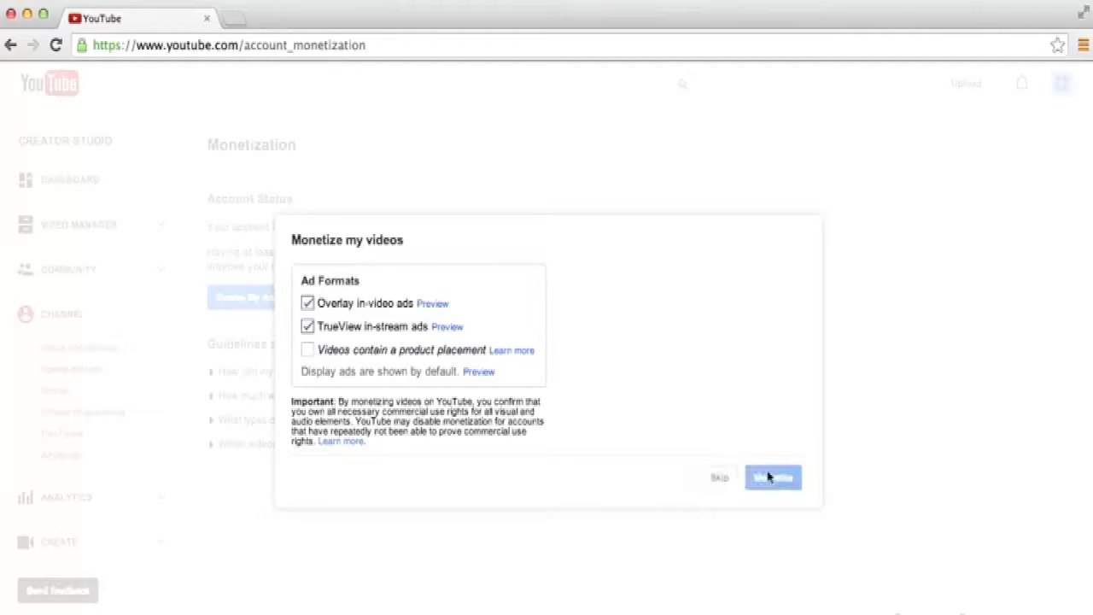
Confirm monetizing with the chosen ad formats and dismiss the monetization tips
click(772, 476)
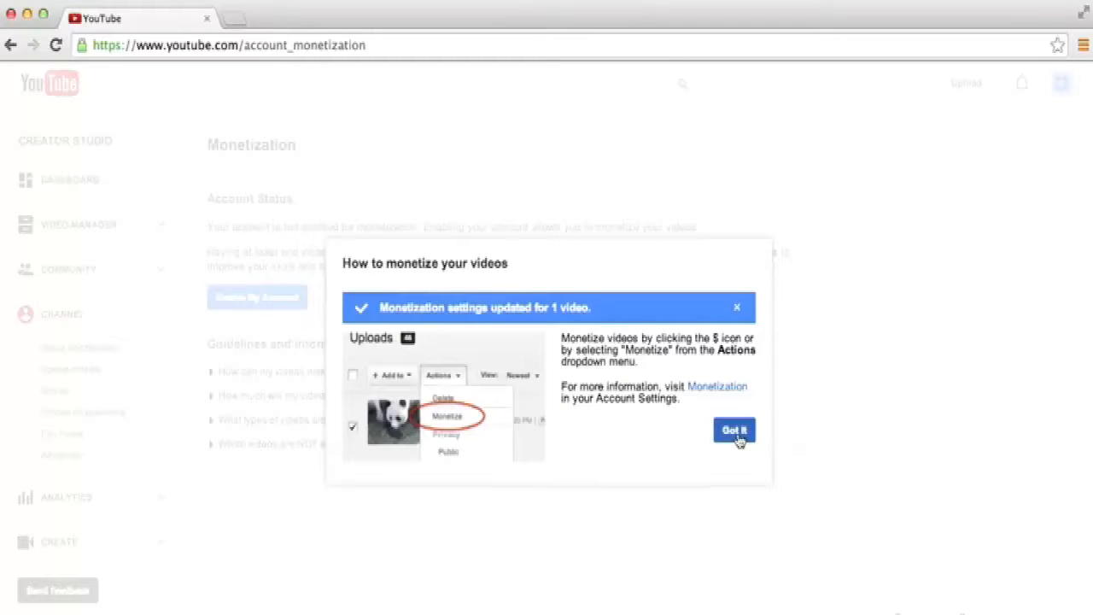
click(733, 430)
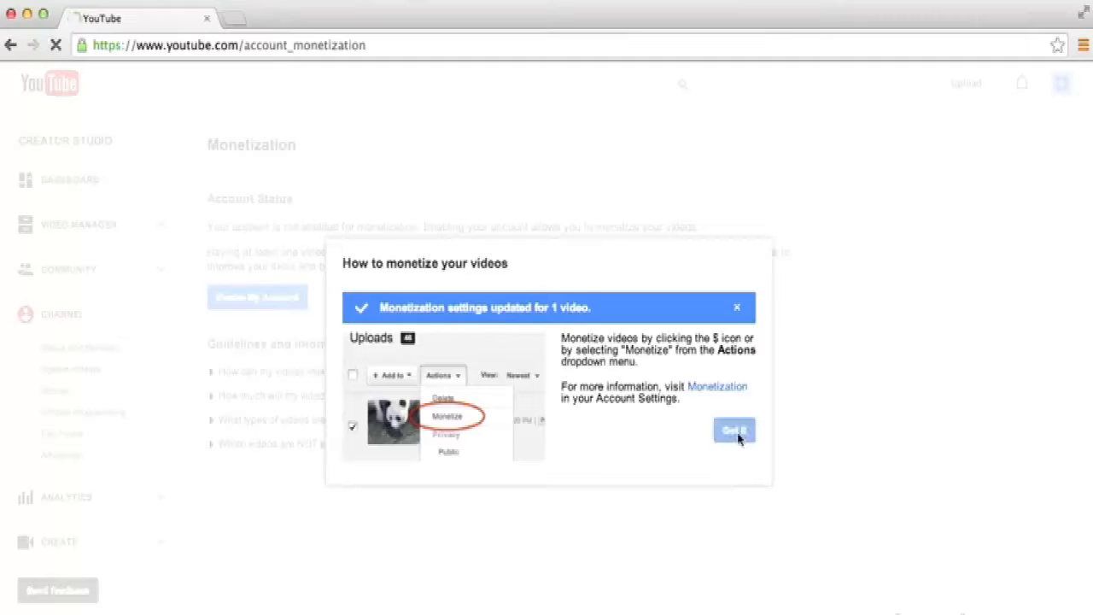
click(733, 431)
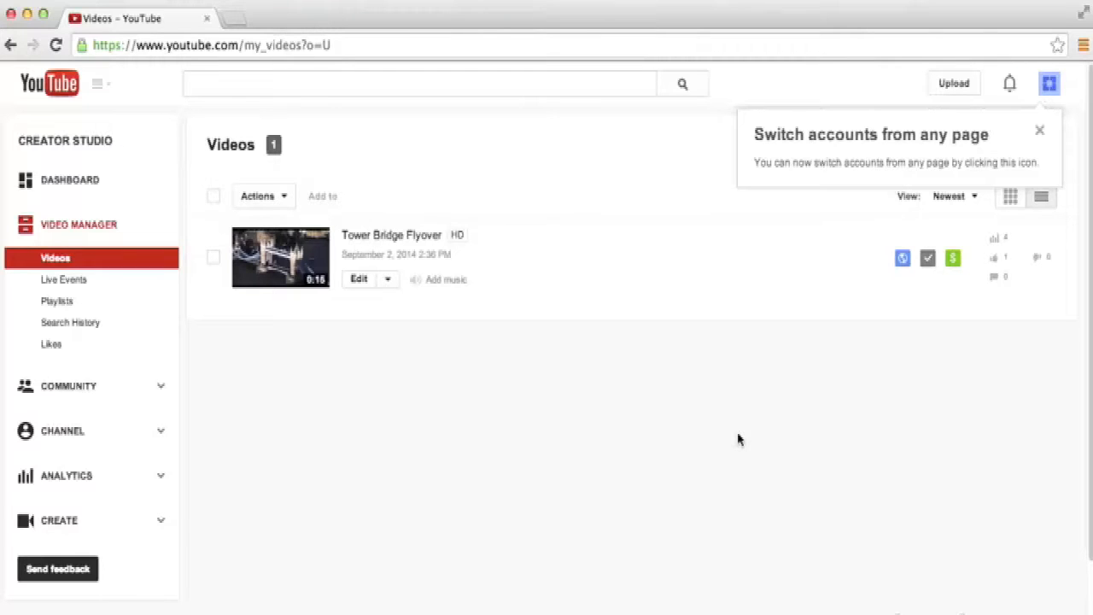
mouse_move(953, 256)
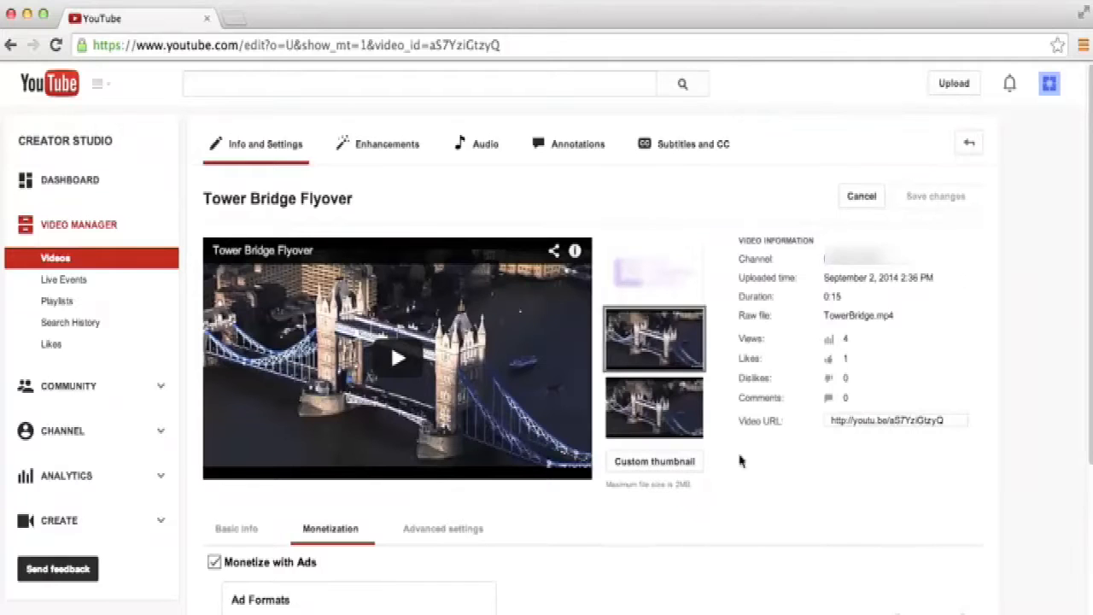
Toggle the paid product placement mark off again, turn off ads for Tower Bridge Flyover, and save
scroll(down, 3)
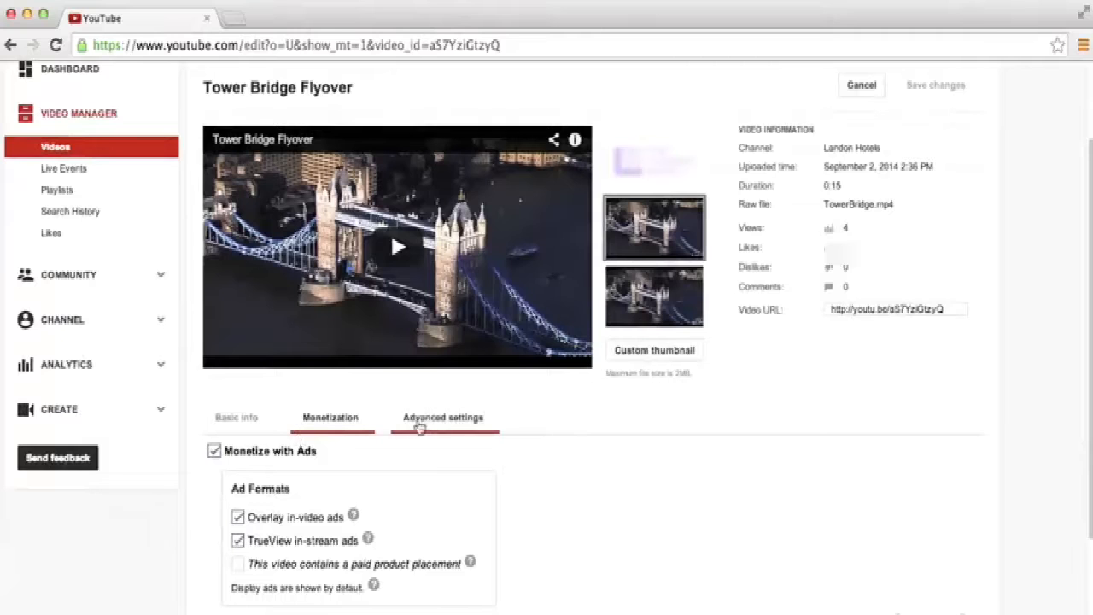
click(236, 417)
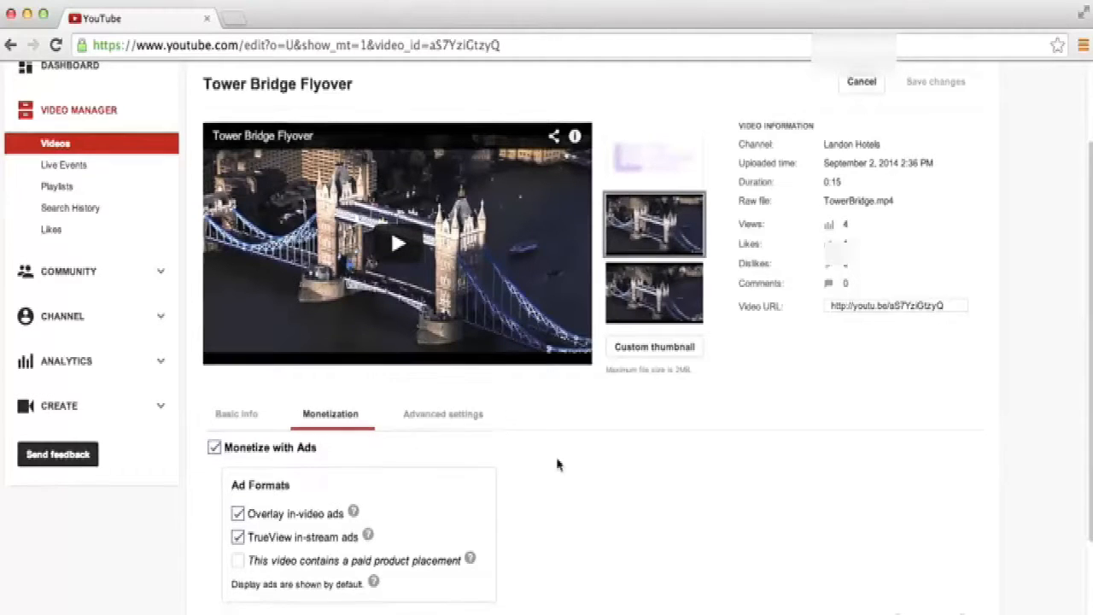
scroll(down, 3)
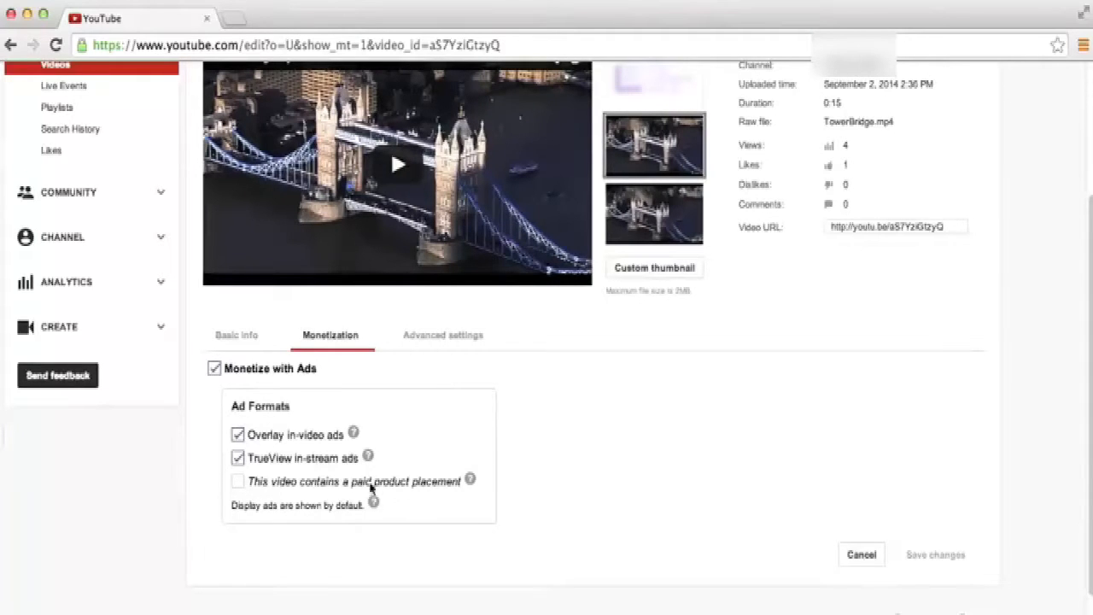
click(237, 481)
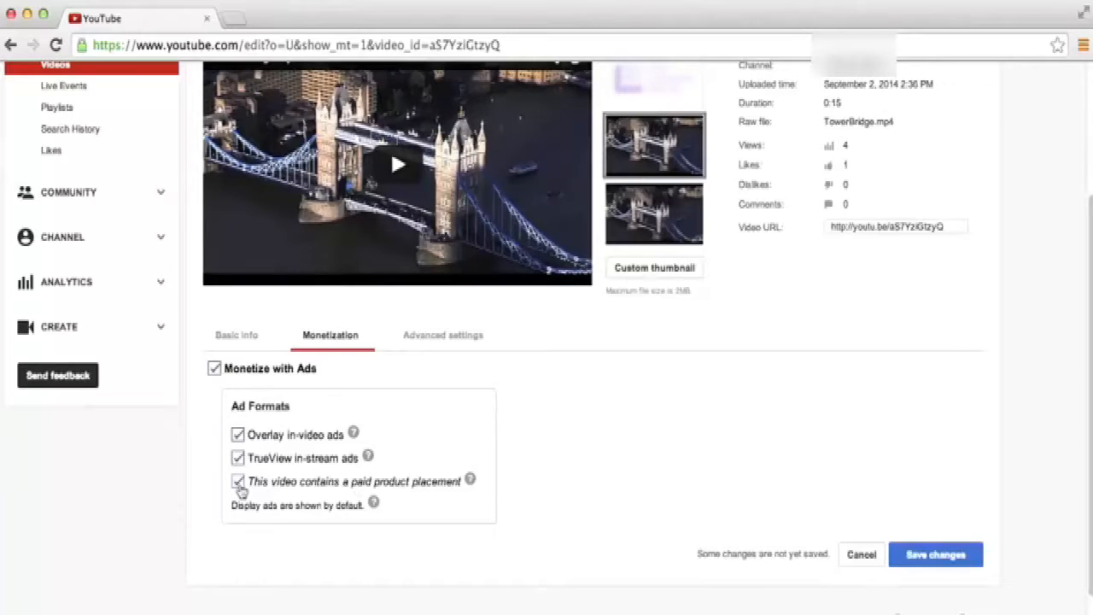
click(239, 482)
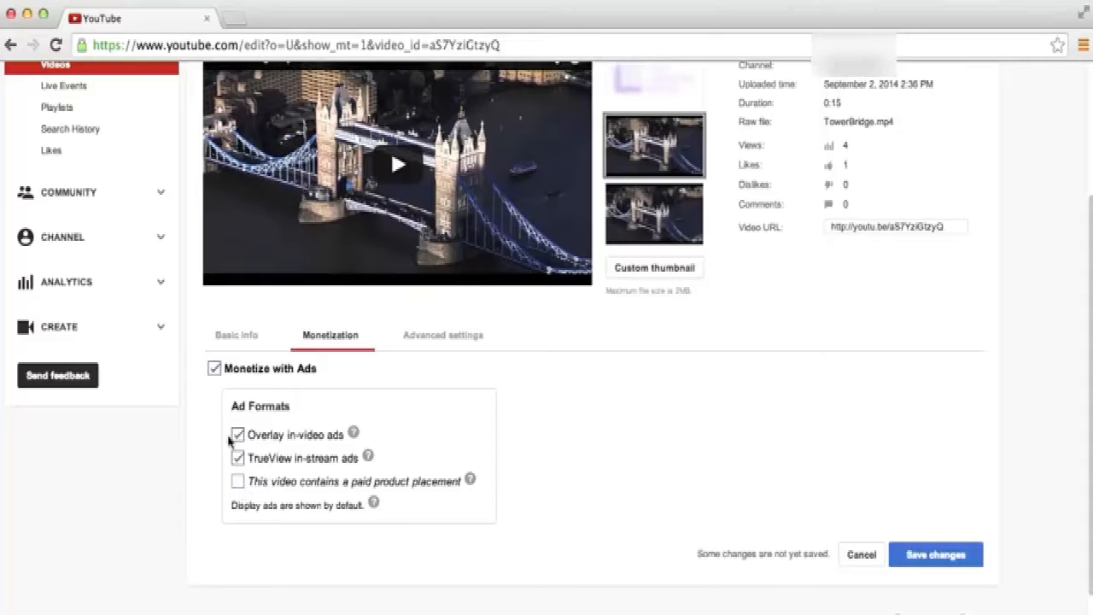
click(215, 369)
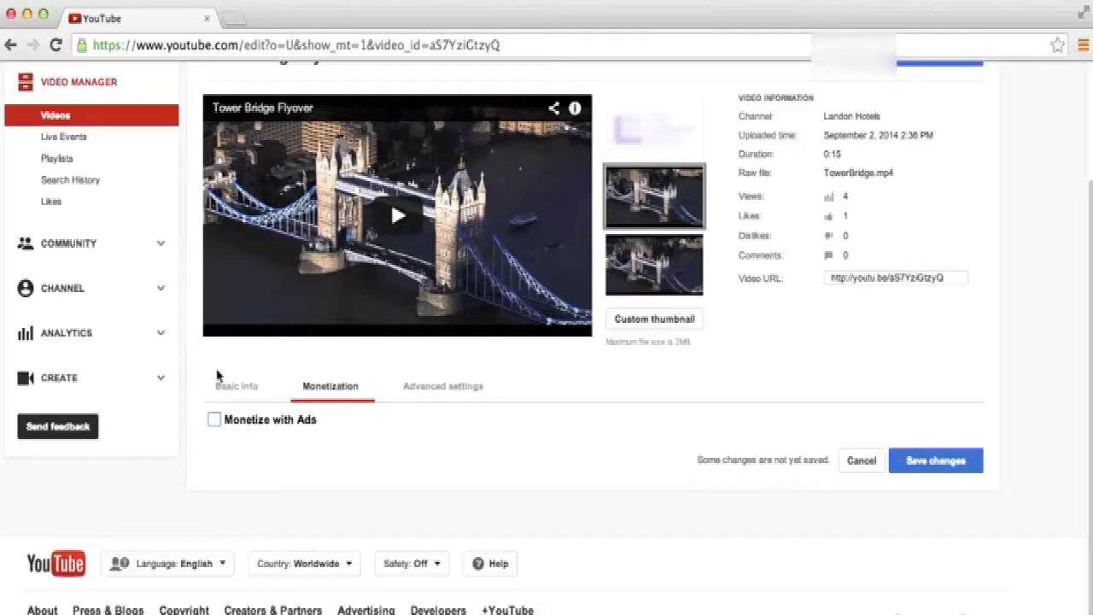
mouse_move(523, 475)
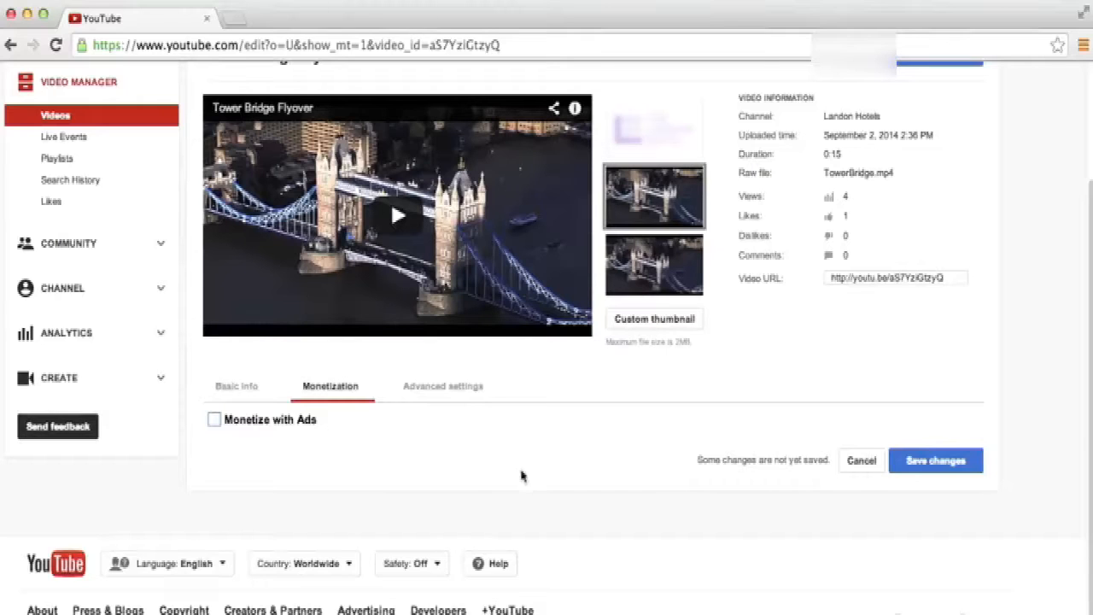
mouse_move(937, 462)
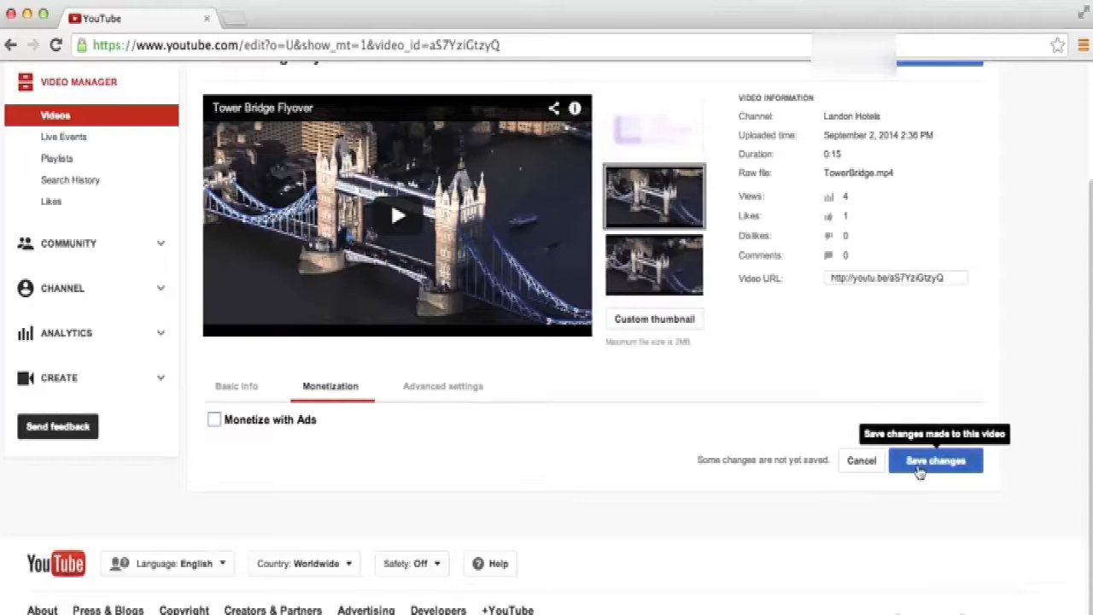
click(934, 461)
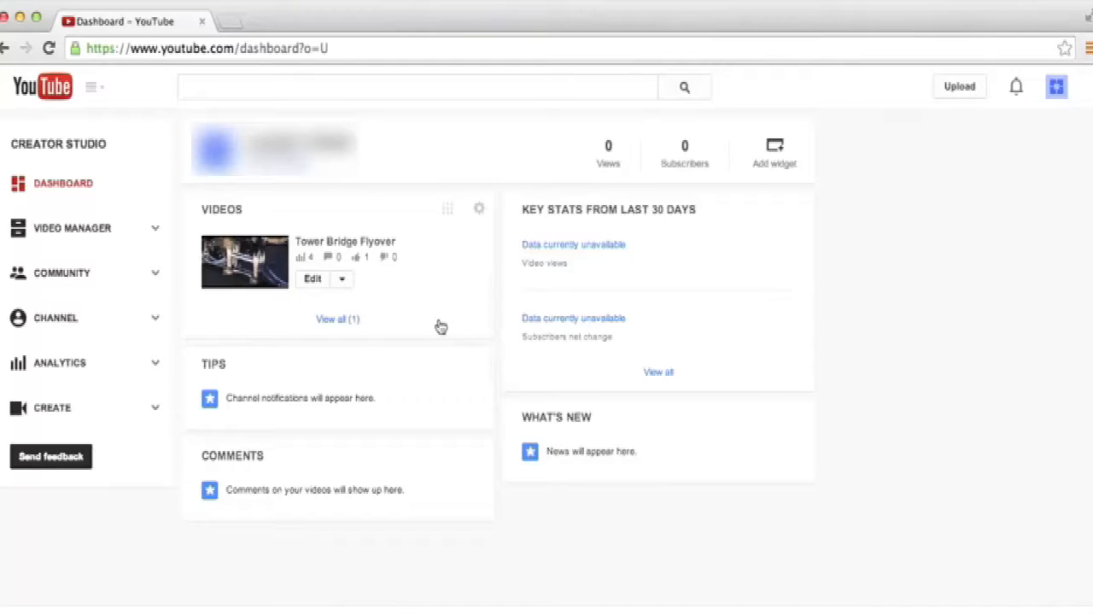
mouse_move(111, 328)
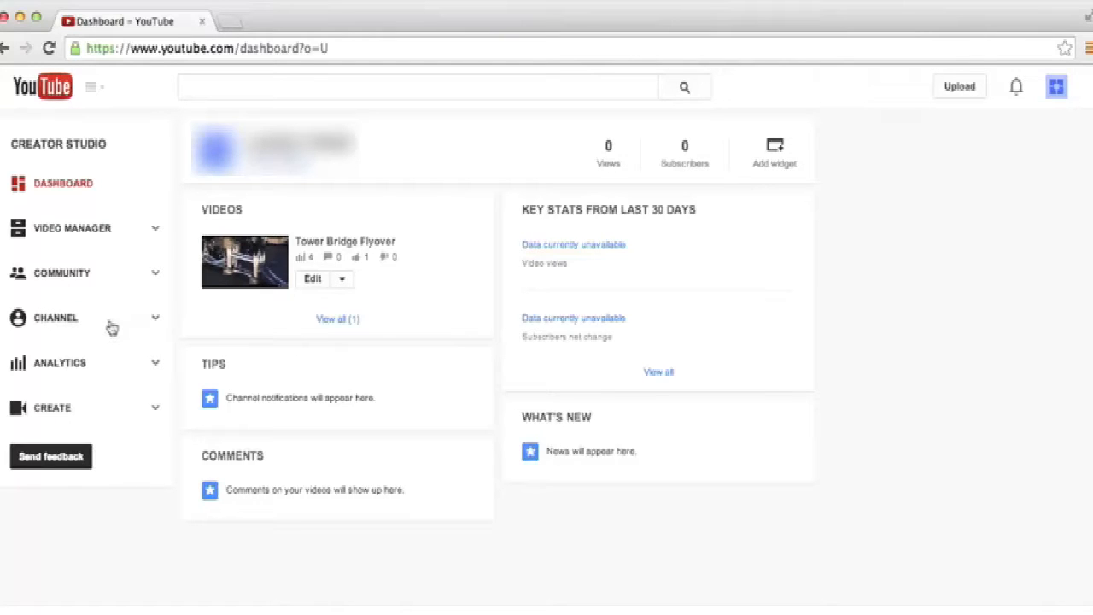
Show the channel's Status and features with monetization enabled
click(55, 317)
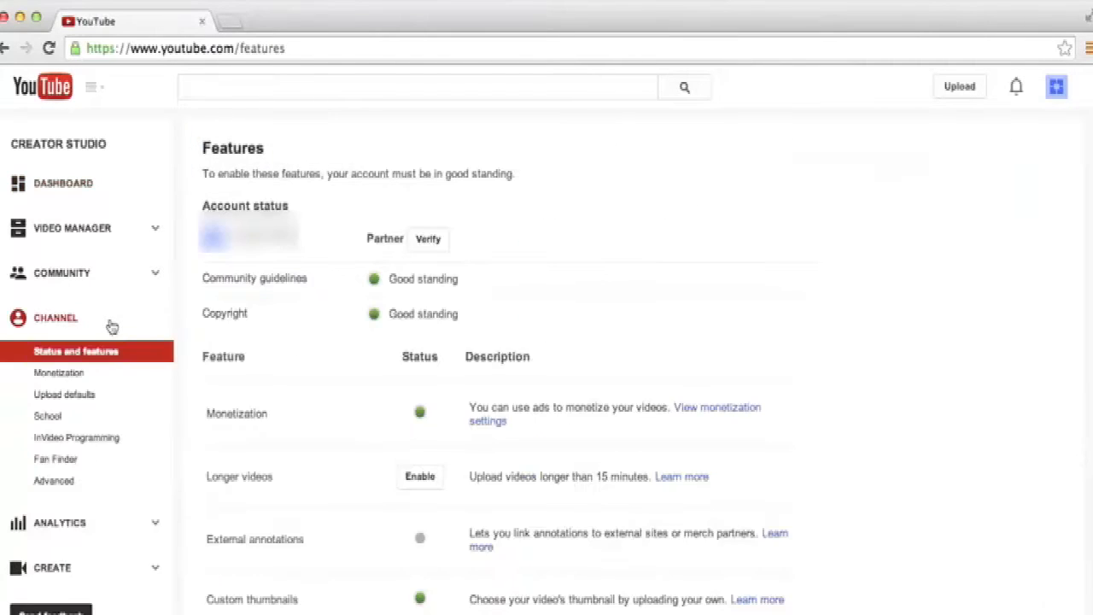
mouse_move(291, 431)
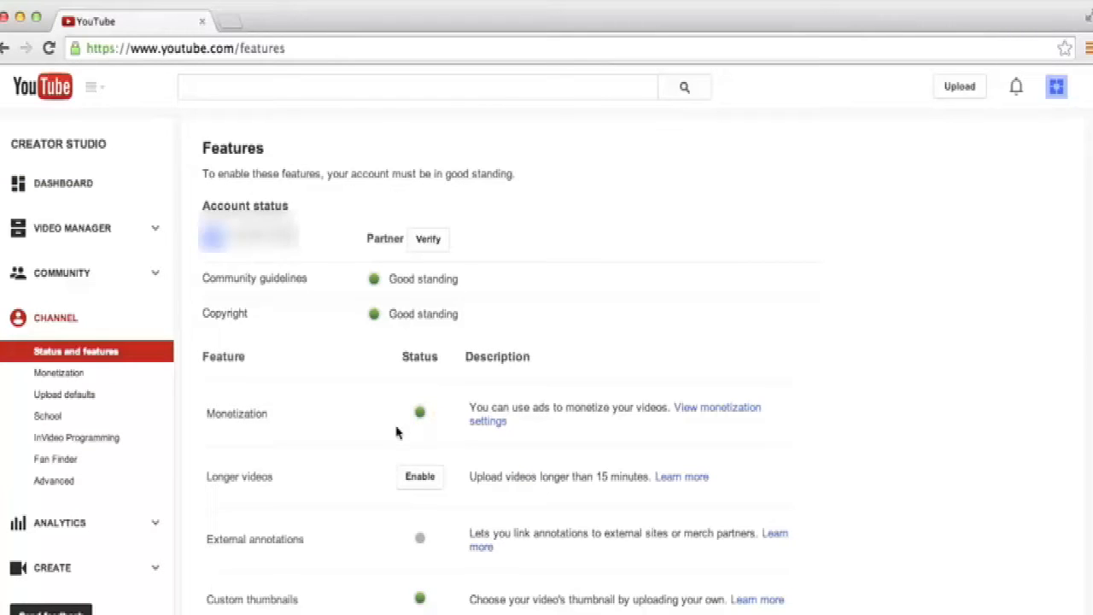
mouse_move(431, 432)
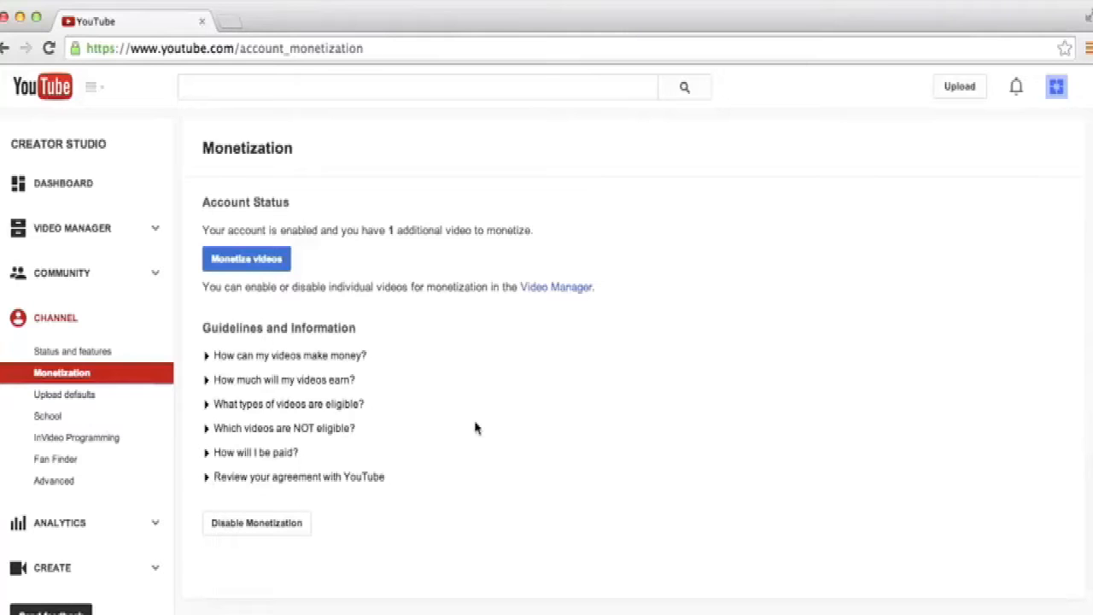
mouse_move(340, 465)
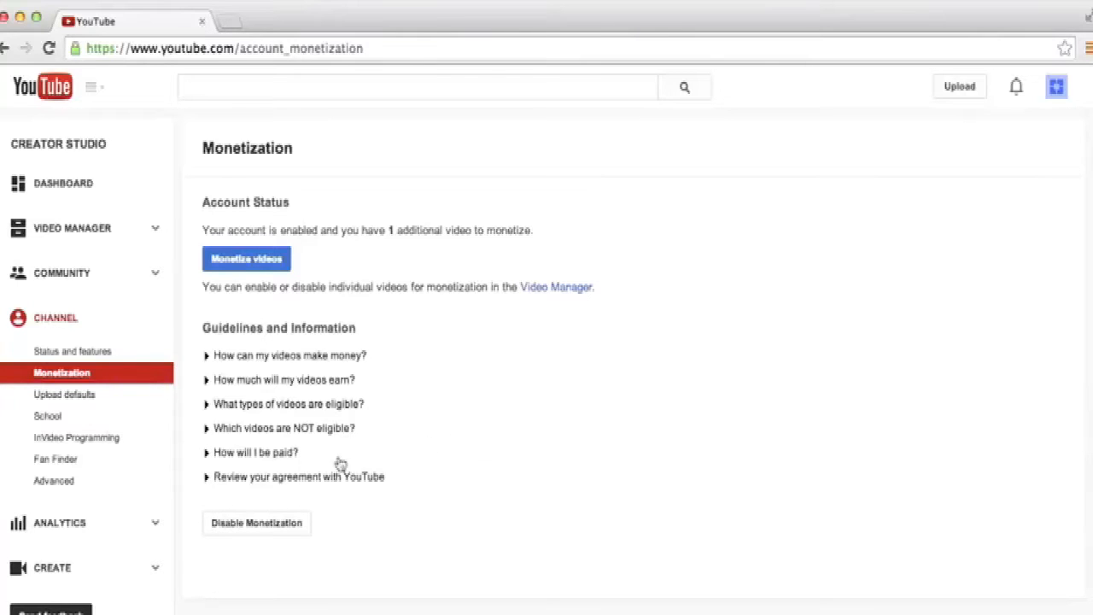
Expand 'How will I be paid?' and start associating an AdSense account
click(255, 451)
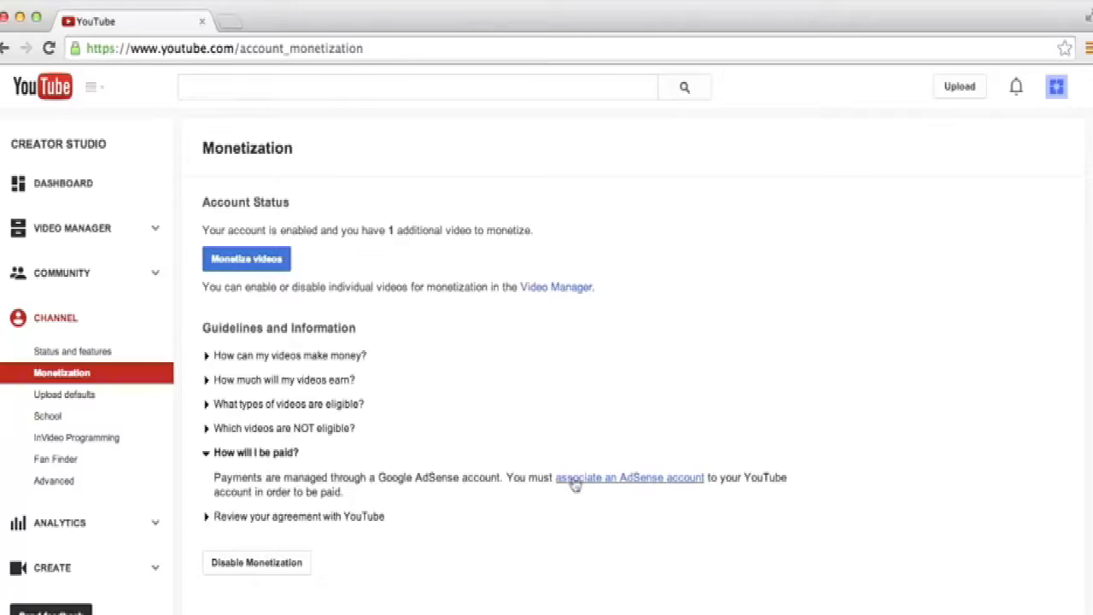
click(629, 479)
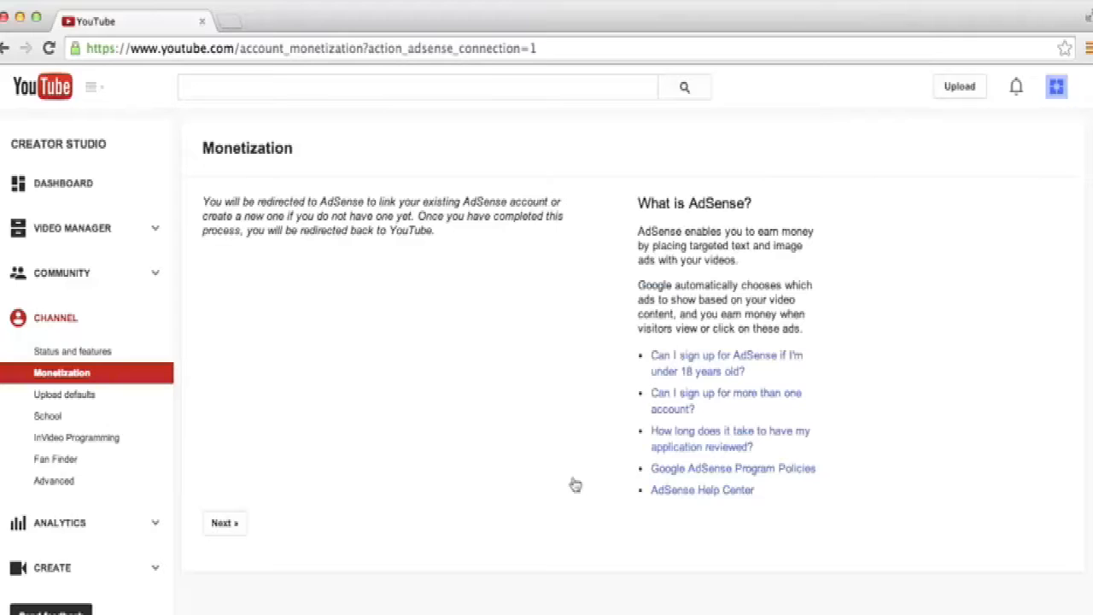
mouse_move(247, 533)
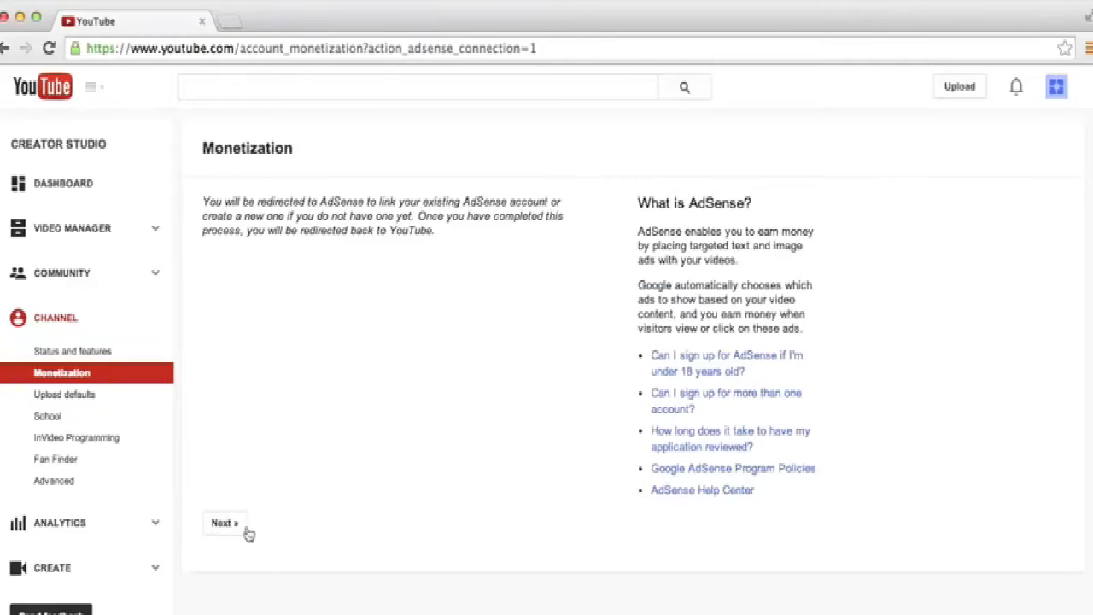
Continue to AdSense and choose to sign up with the existing Google account
click(224, 523)
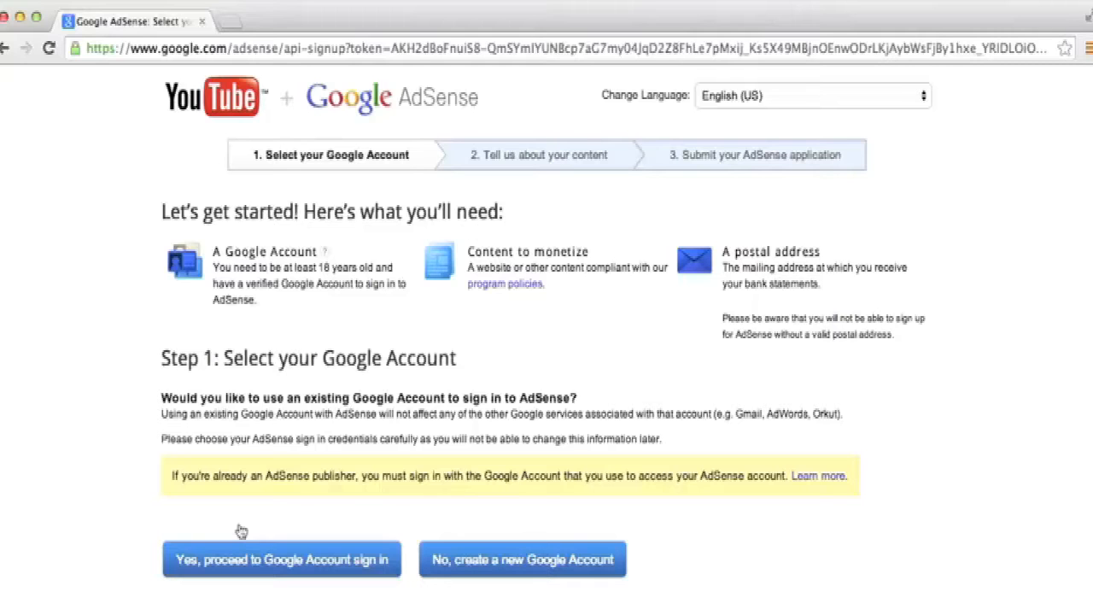
mouse_move(252, 560)
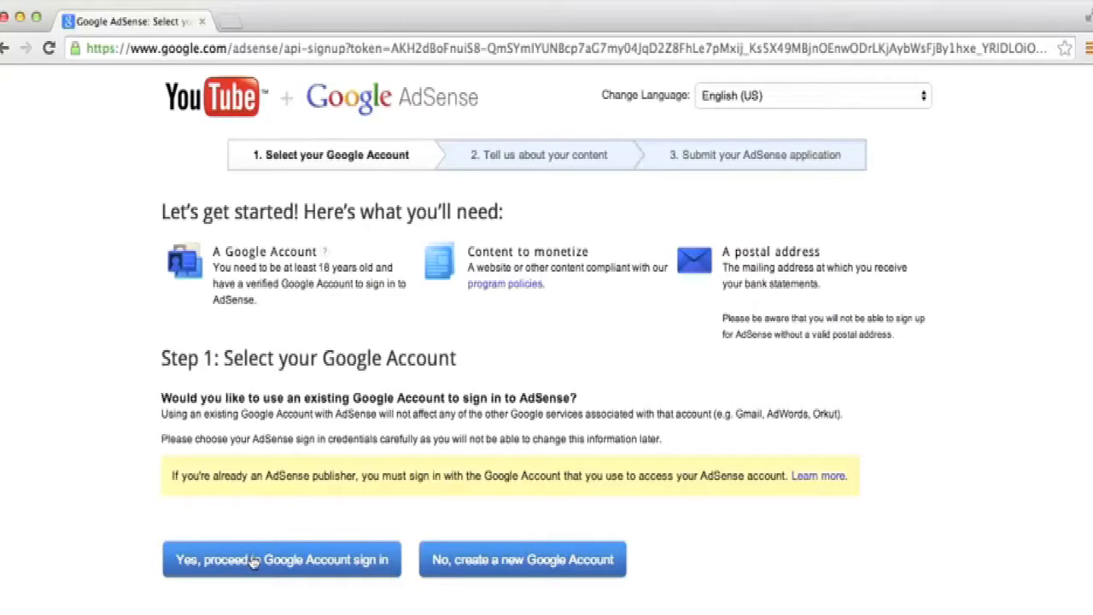
click(280, 561)
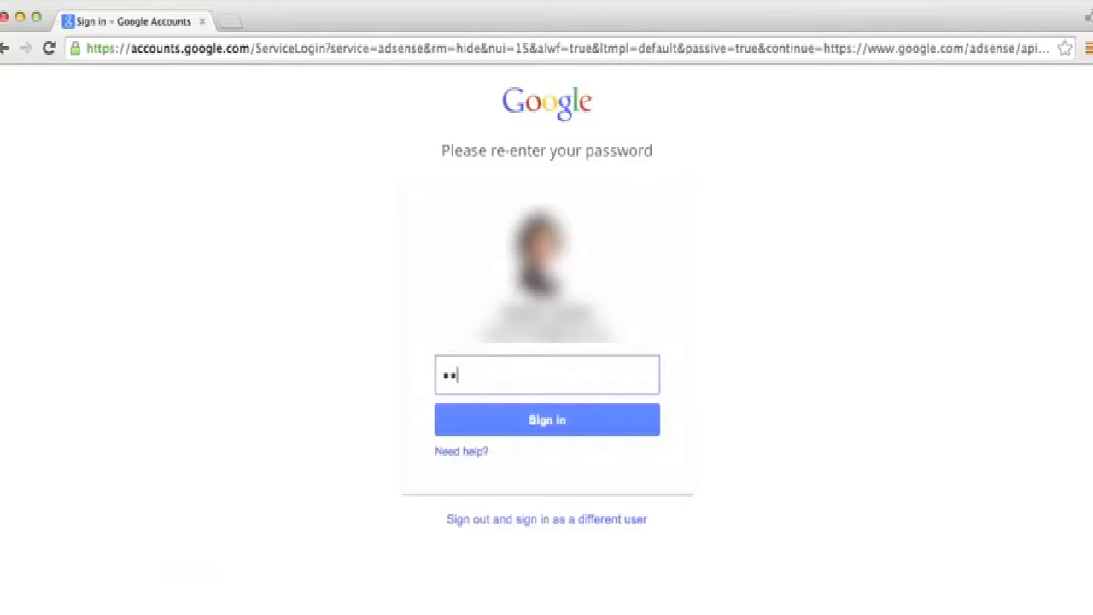
Re-enter the account password and sign in to reach AdSense Step 2
text(password)
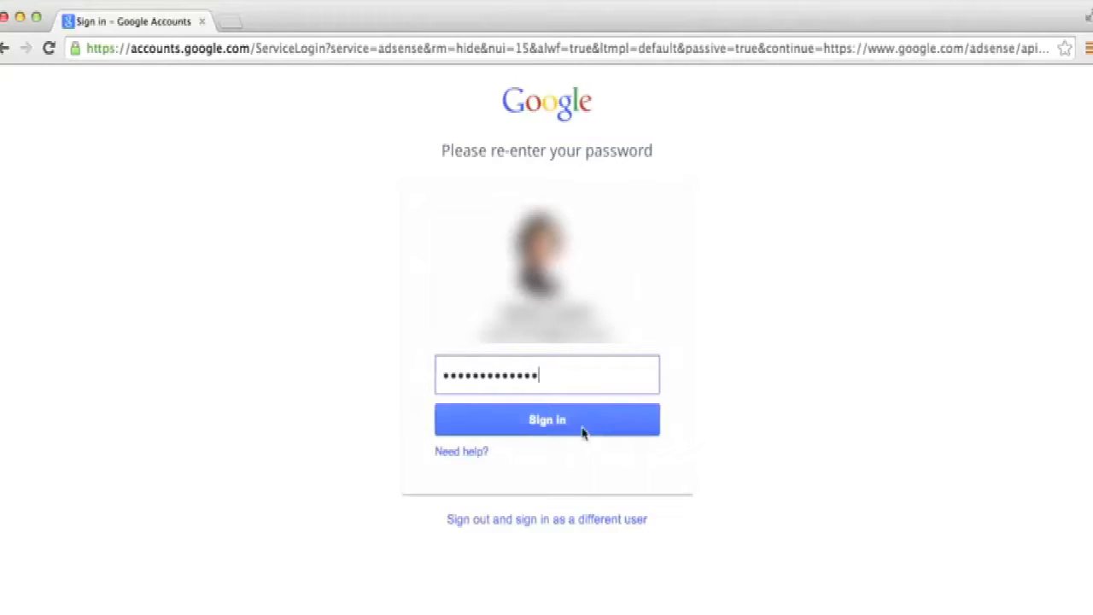
click(547, 420)
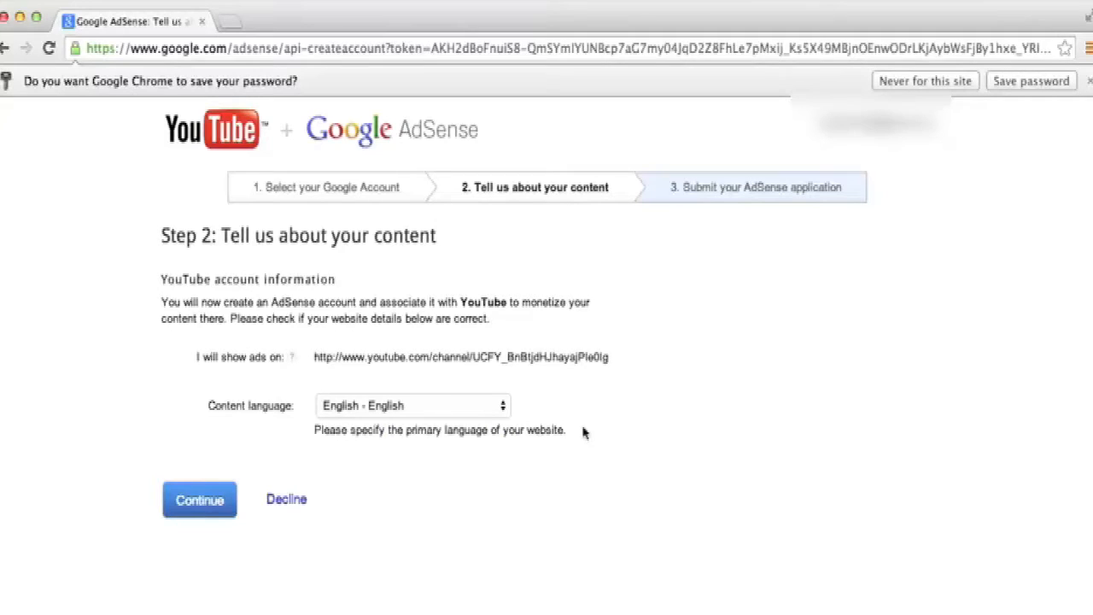
mouse_move(622, 362)
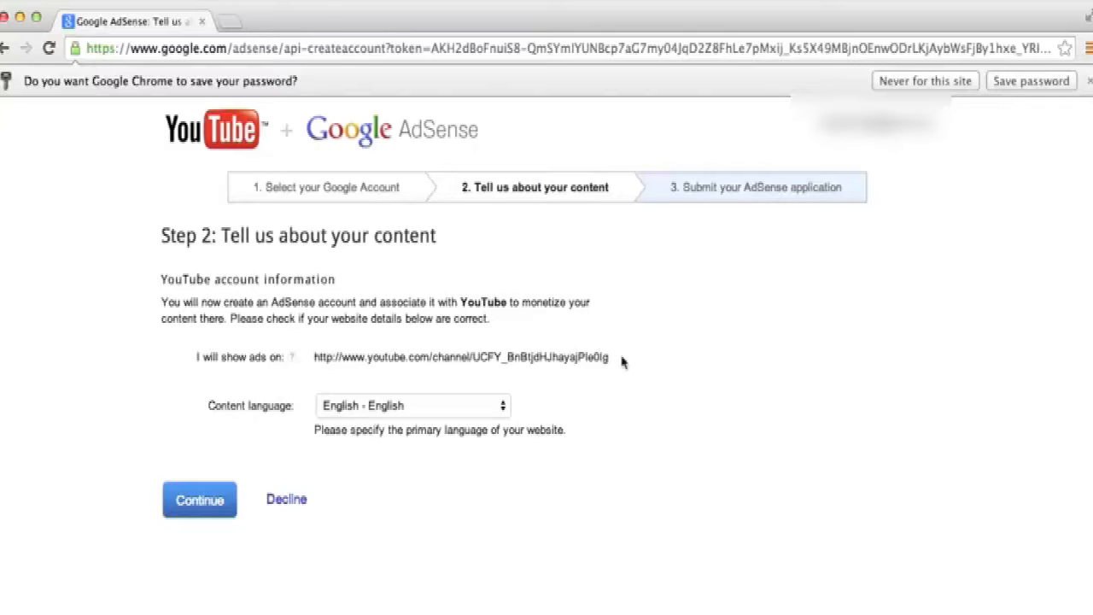
mouse_move(453, 424)
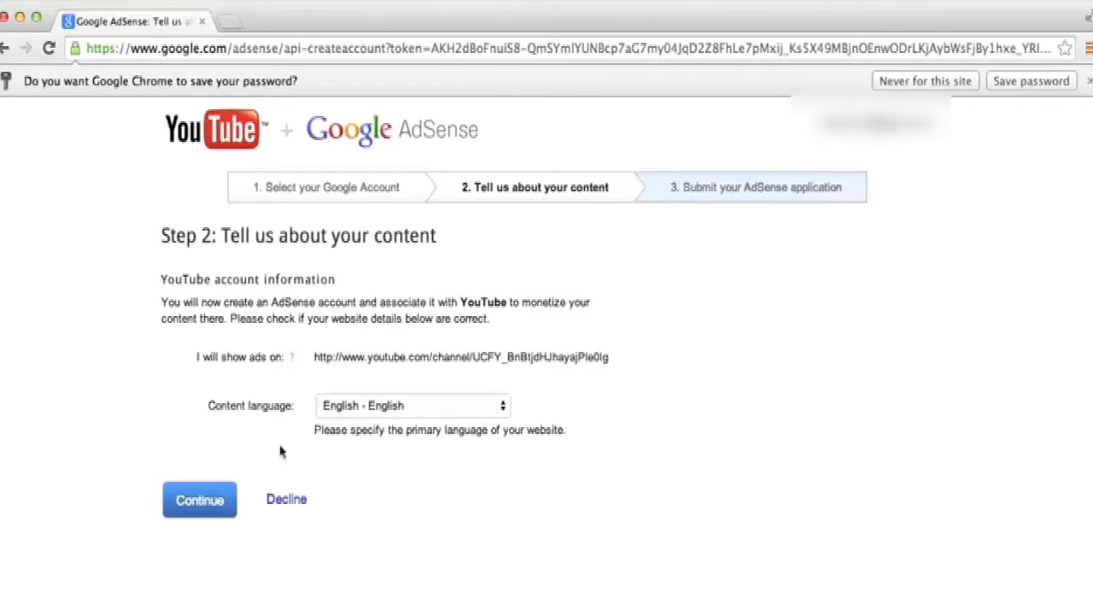
Accept the channel URL and English content language and continue to Step 3
click(198, 499)
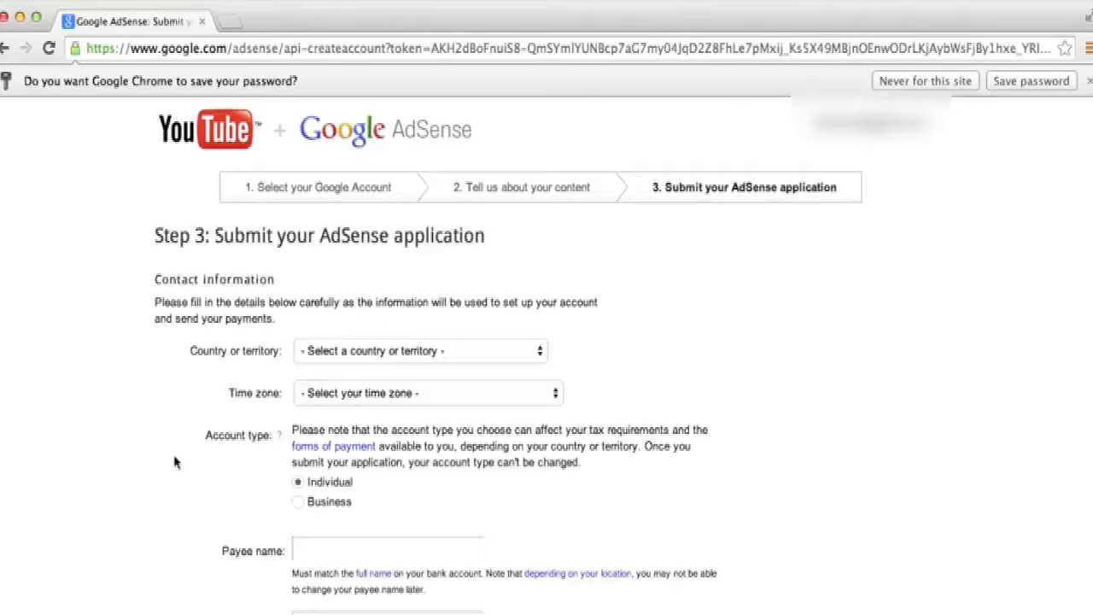
mouse_move(145, 465)
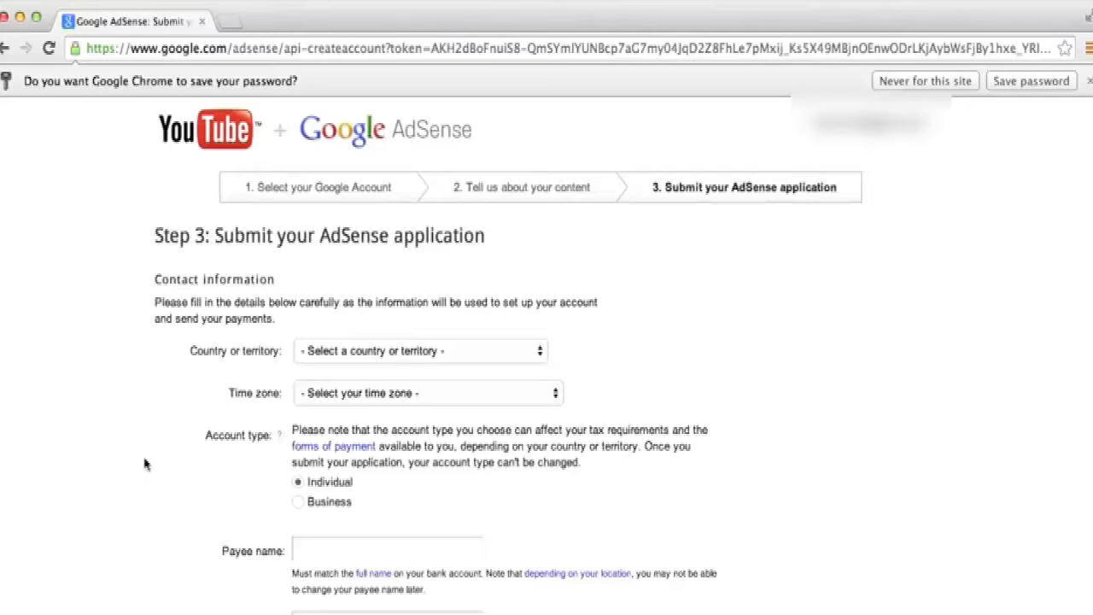
scroll(down, 3)
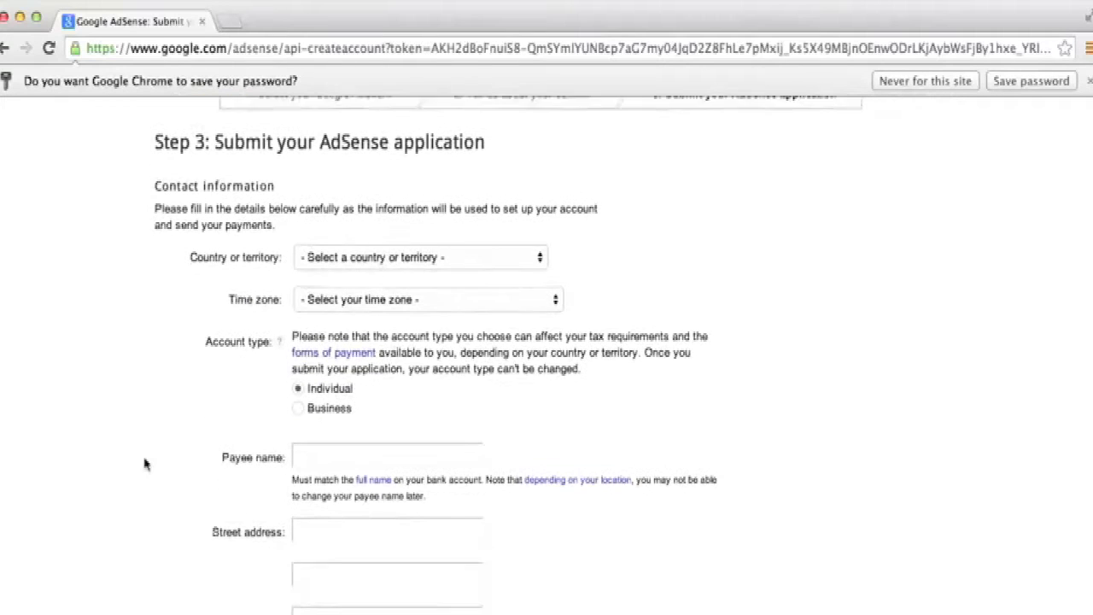
scroll(down, 3)
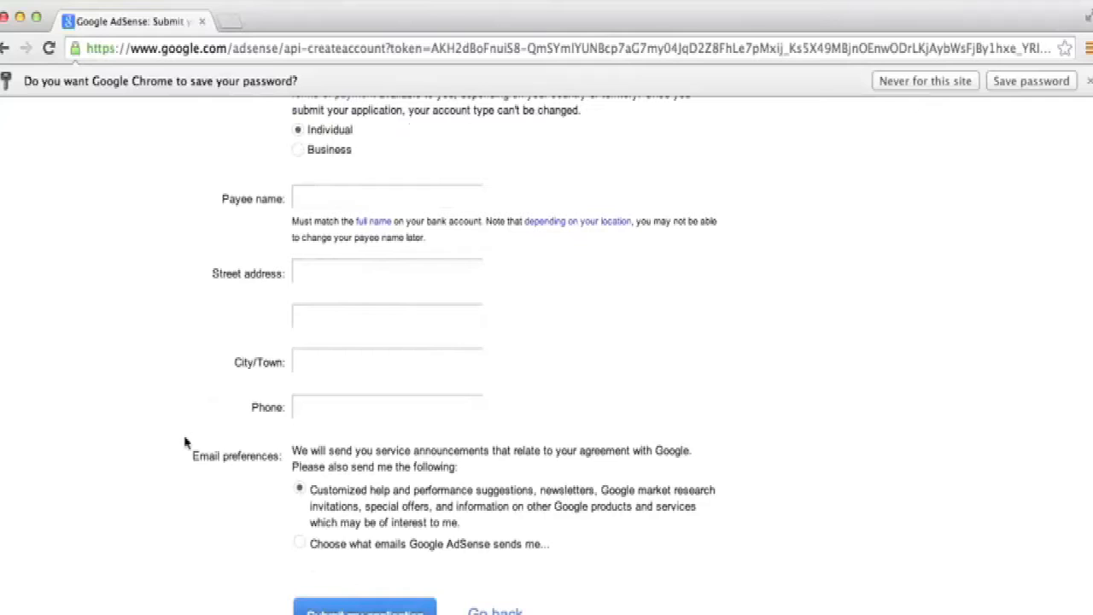
mouse_move(301, 589)
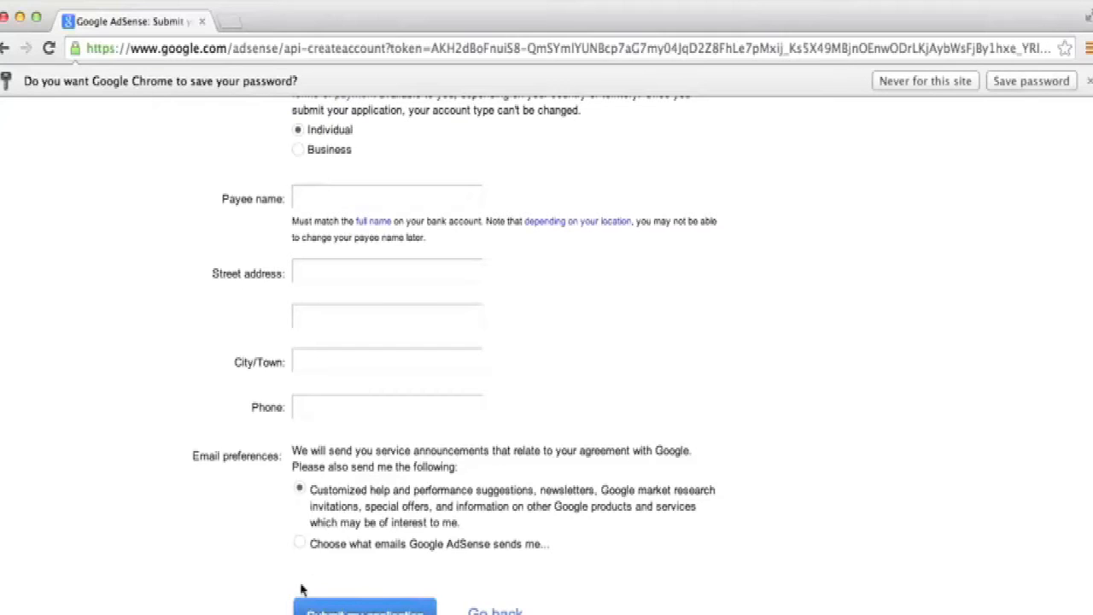